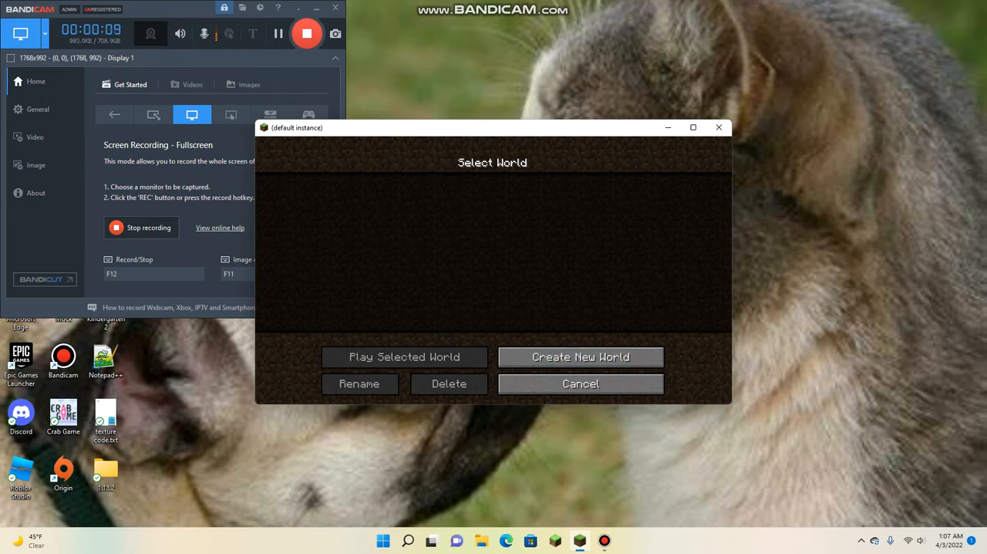
- Generate a default 'New World', then save, quit to title and close Minecraft
click(580, 356)
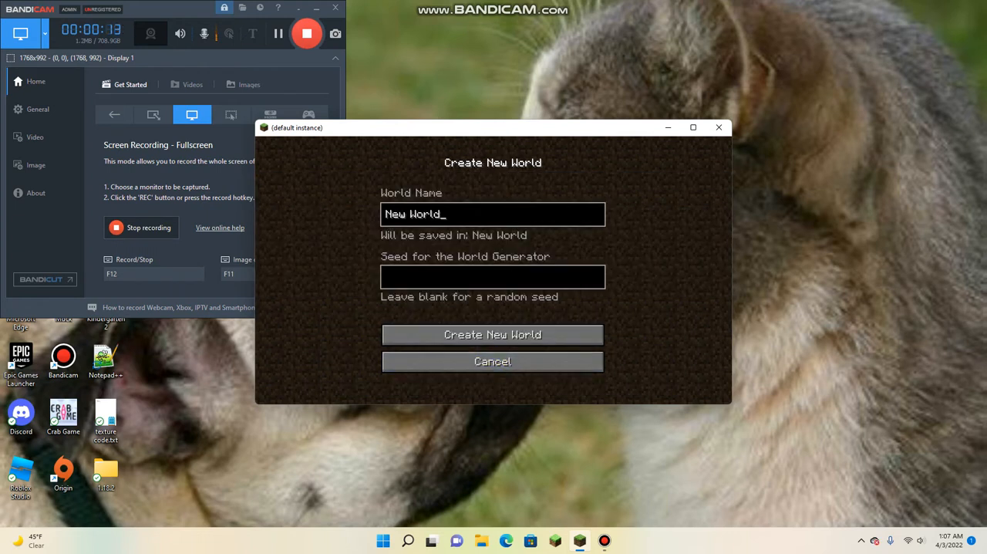
click(492, 334)
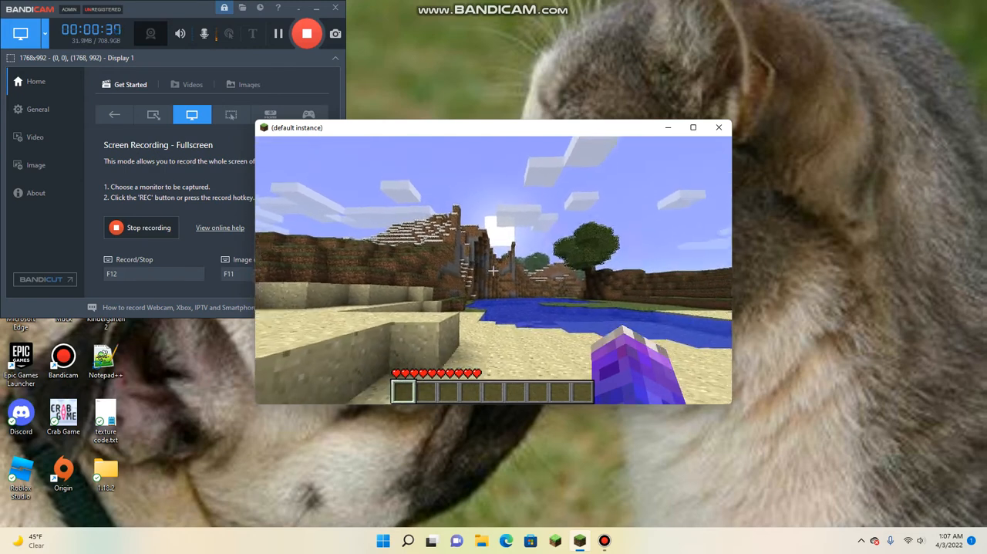
key(Escape)
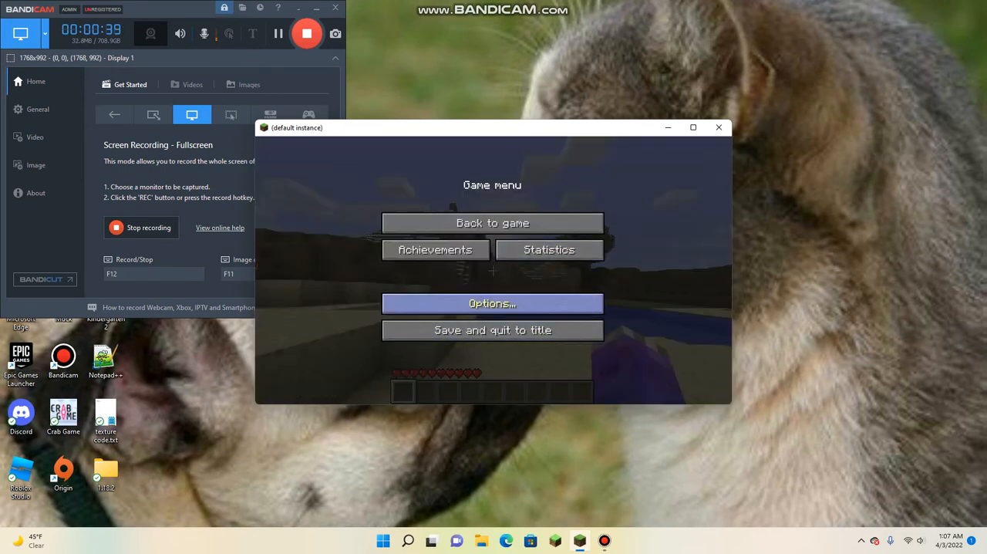
click(492, 329)
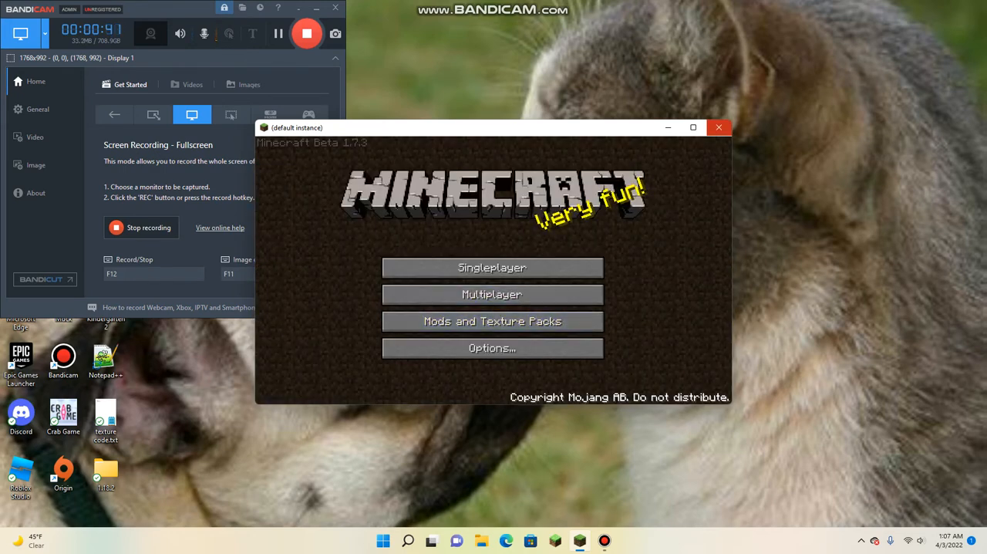
click(717, 127)
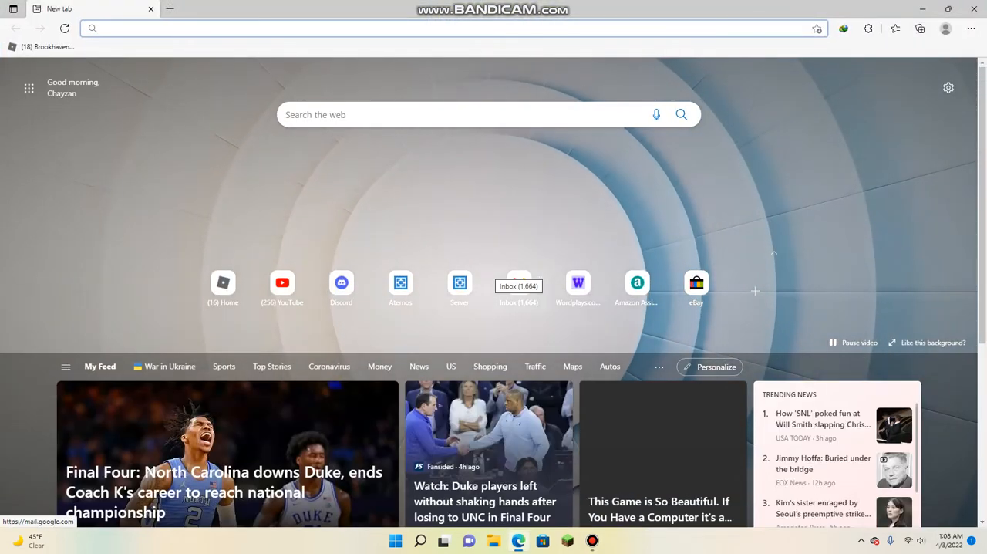
- Search the web for 'NBT editer' and open the NBT Editor GitHub Pages result
text(NBT editer)
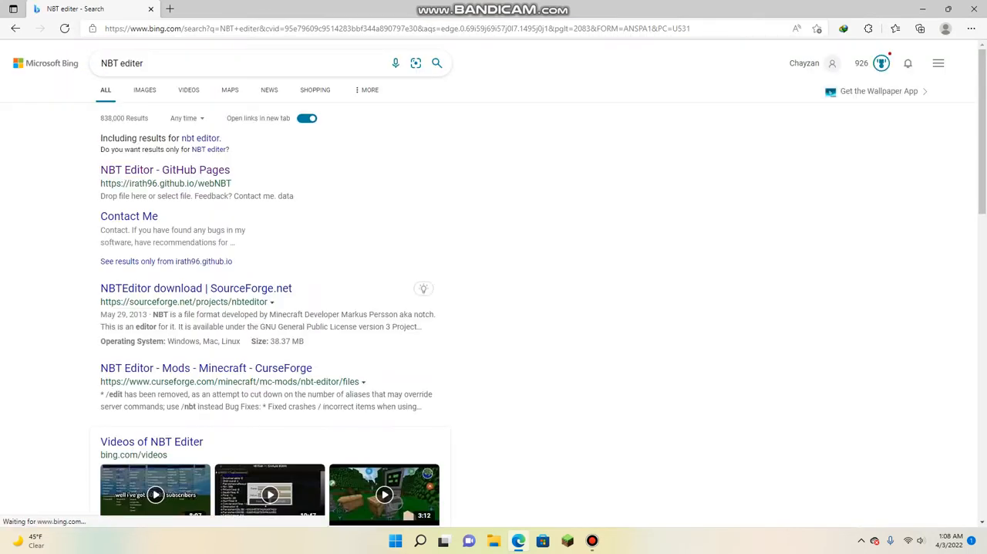
click(164, 170)
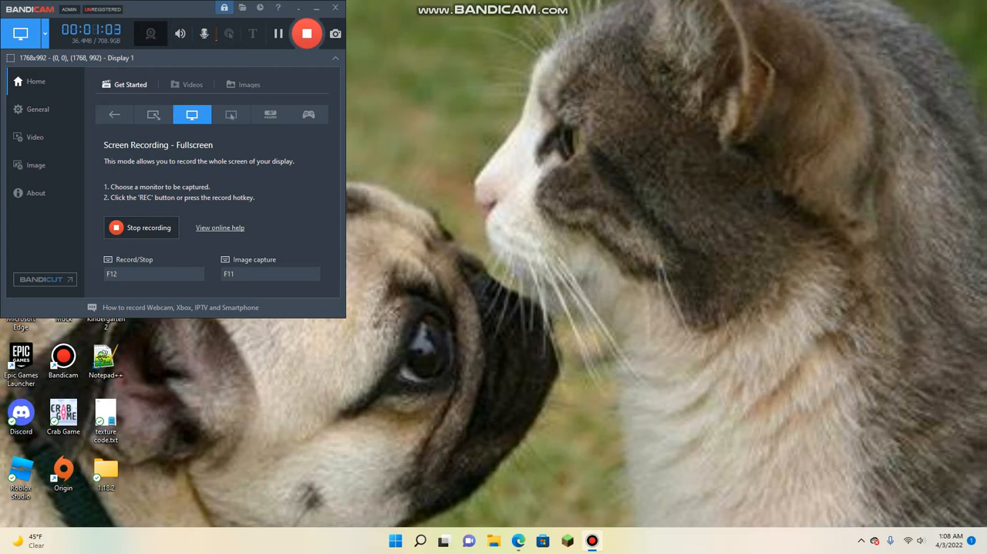
- Navigate File Explorer through .betacraft and (default instance) into the New World save folder
click(395, 539)
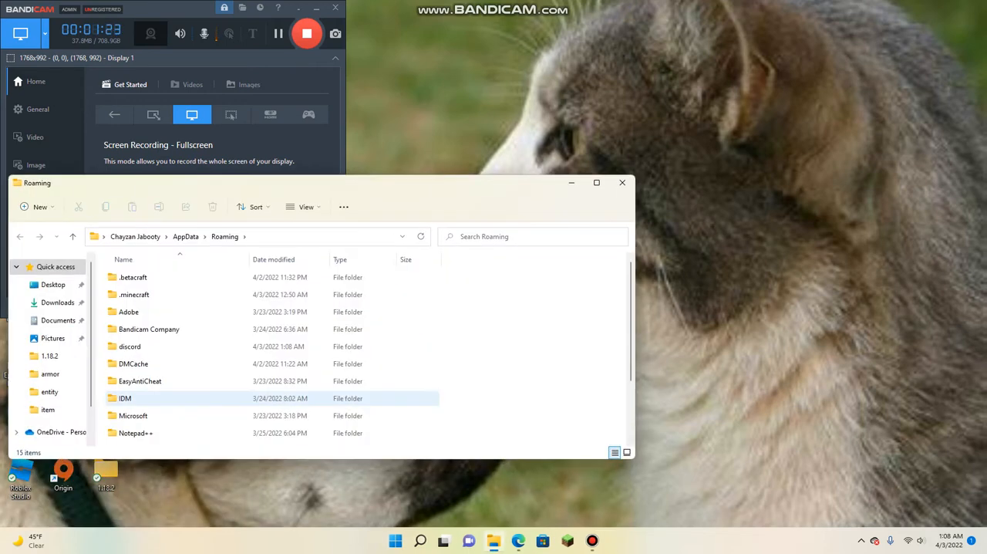
click(134, 277)
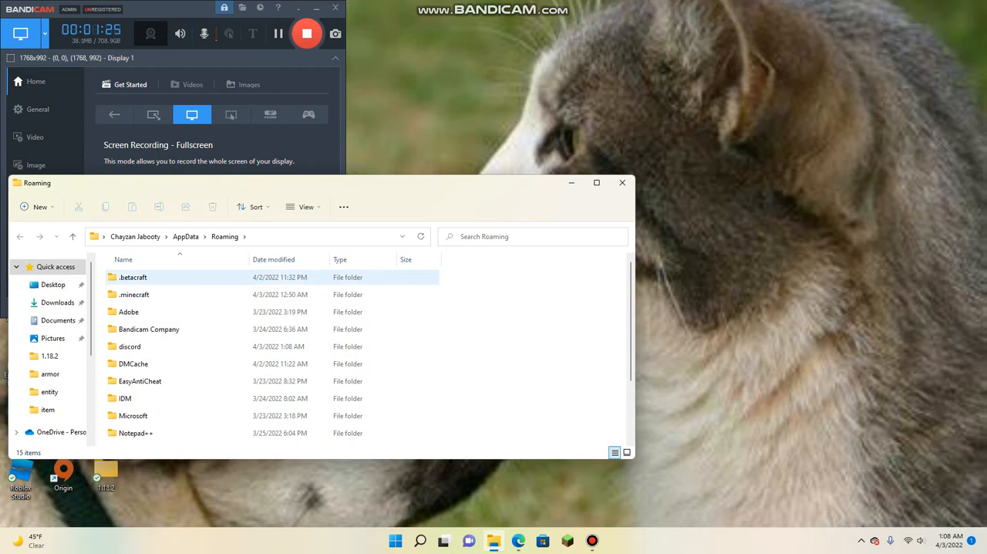
double_click(133, 277)
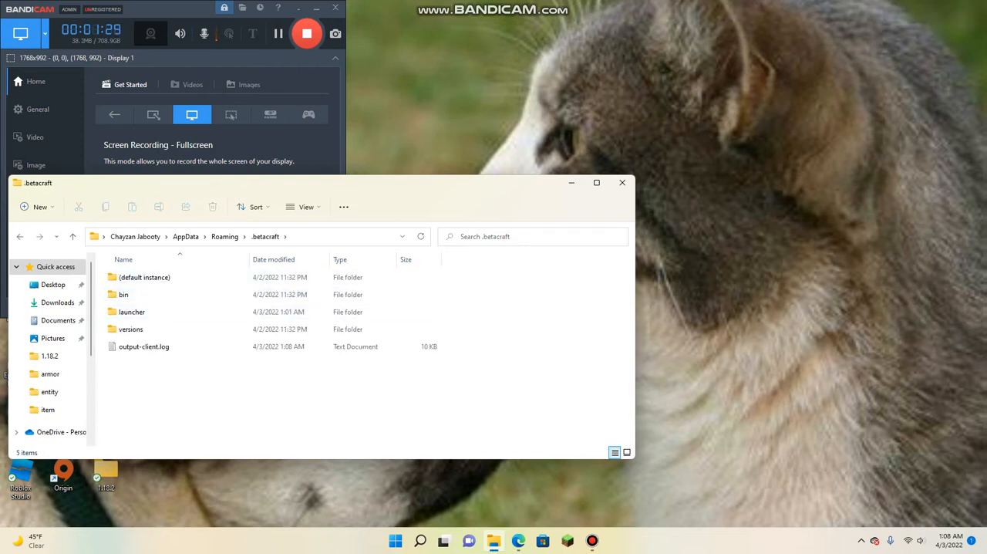
double_click(144, 277)
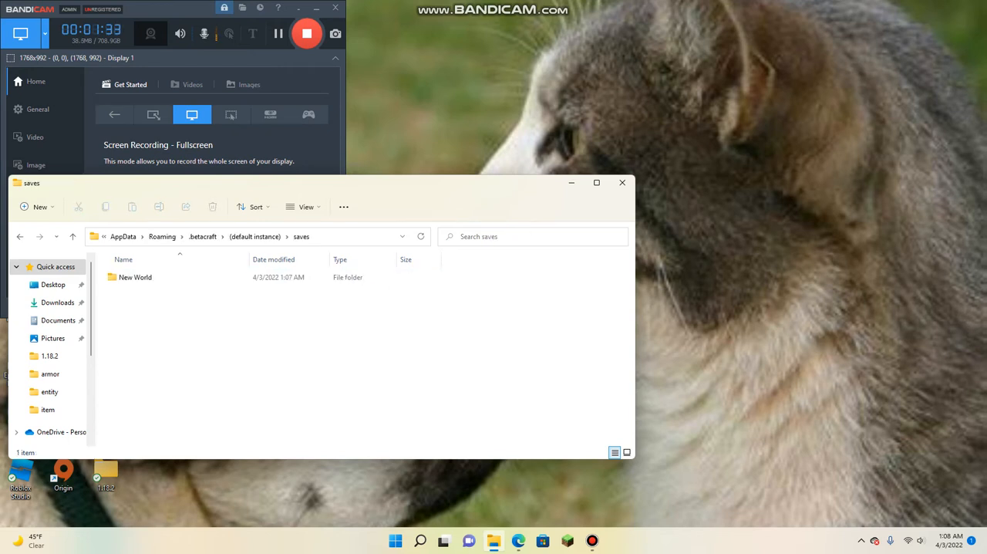
double_click(135, 277)
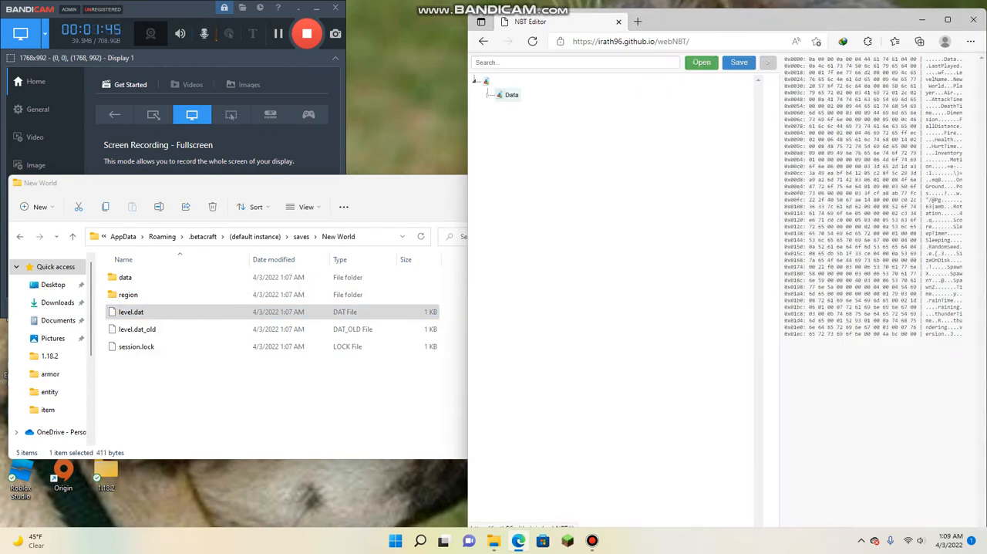
- Set the player's Pos to 12550700, 75, 12550700 and download the edited level.dat
click(500, 94)
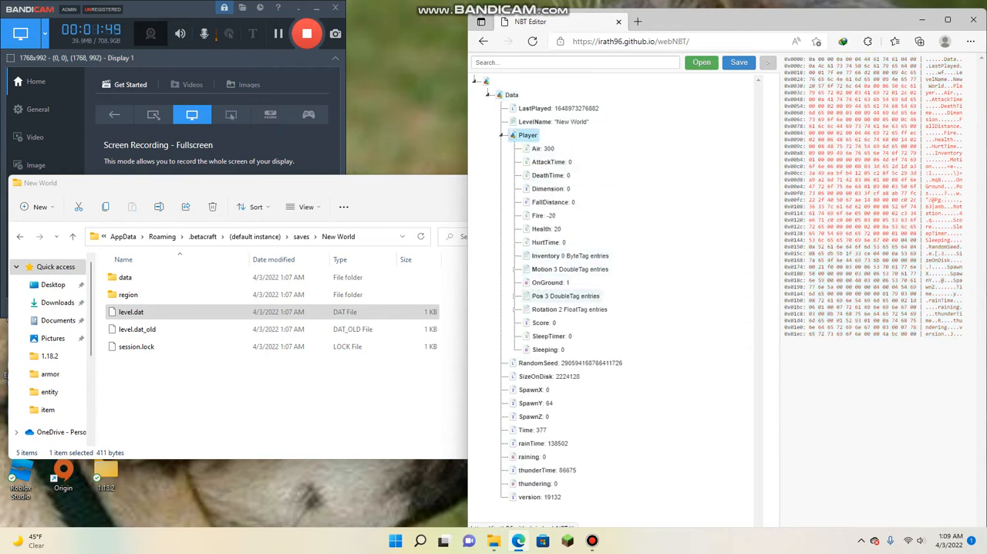
click(555, 295)
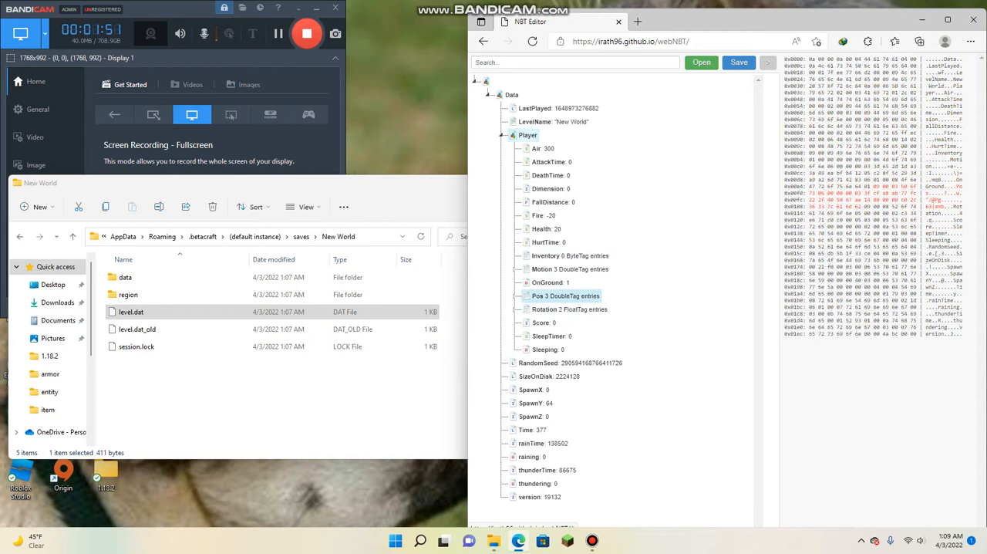
click(515, 296)
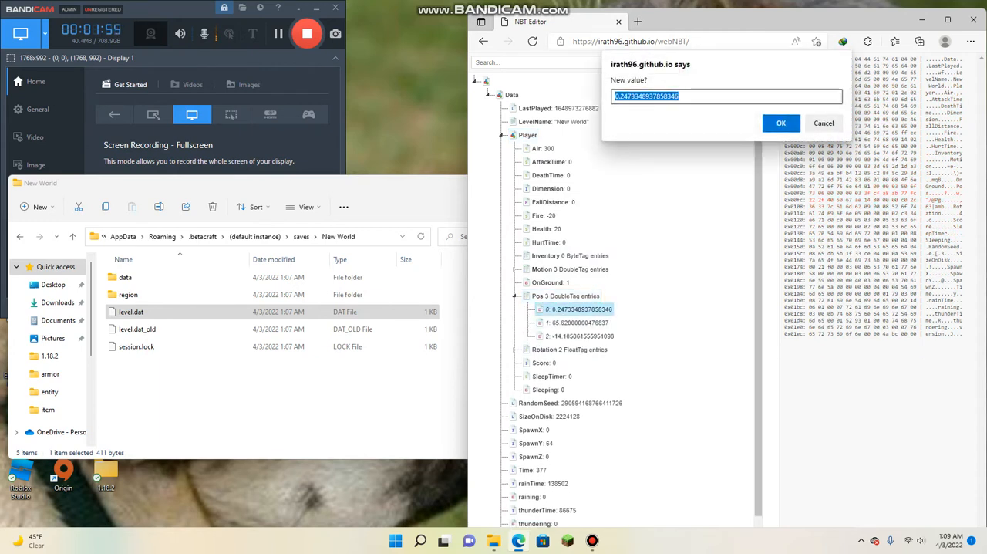
text(12550)
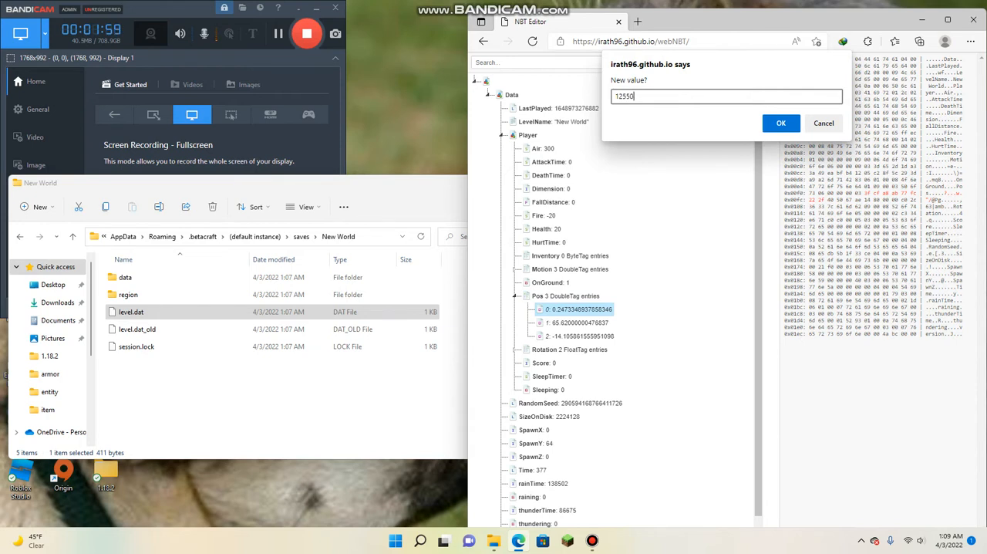
click(781, 123)
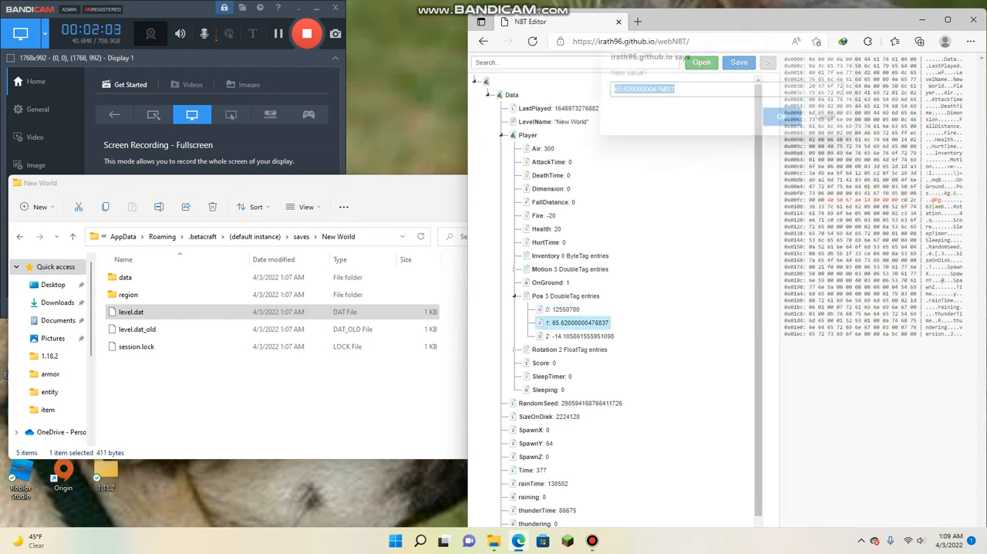
text(75)
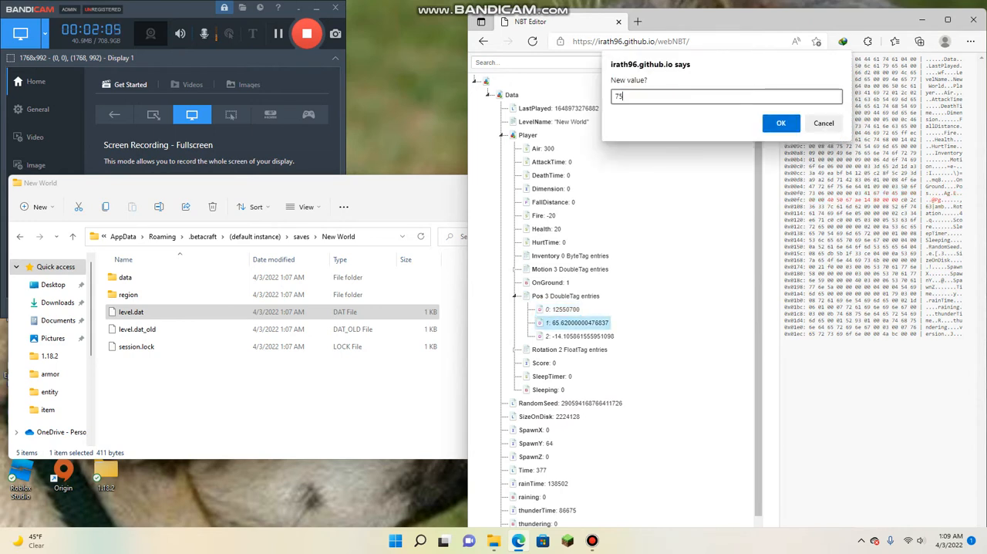
click(780, 123)
text(12550)
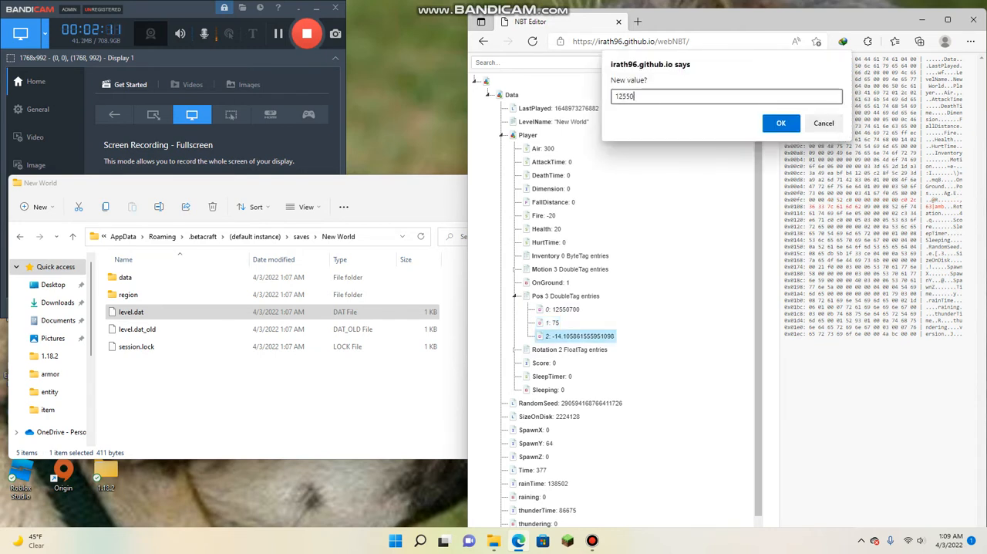
click(780, 122)
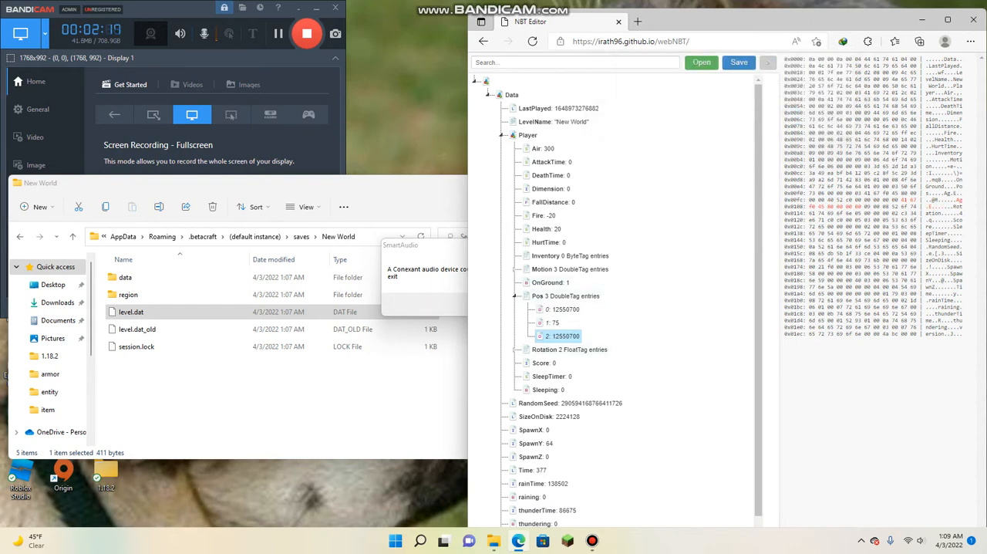
click(918, 41)
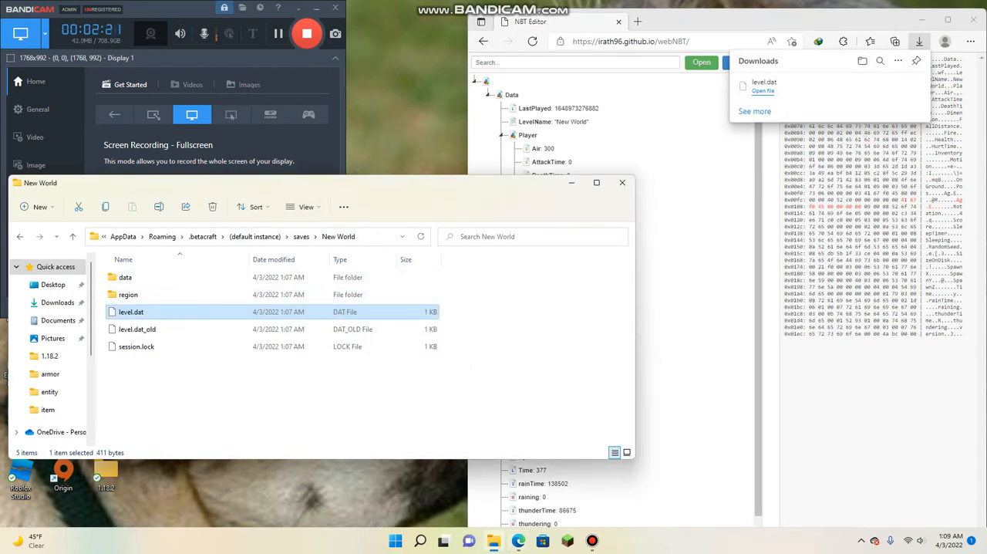
- Rename the original level.dat to level(extra).dat and dismiss the audio device error
double_click(131, 311)
text((extra))
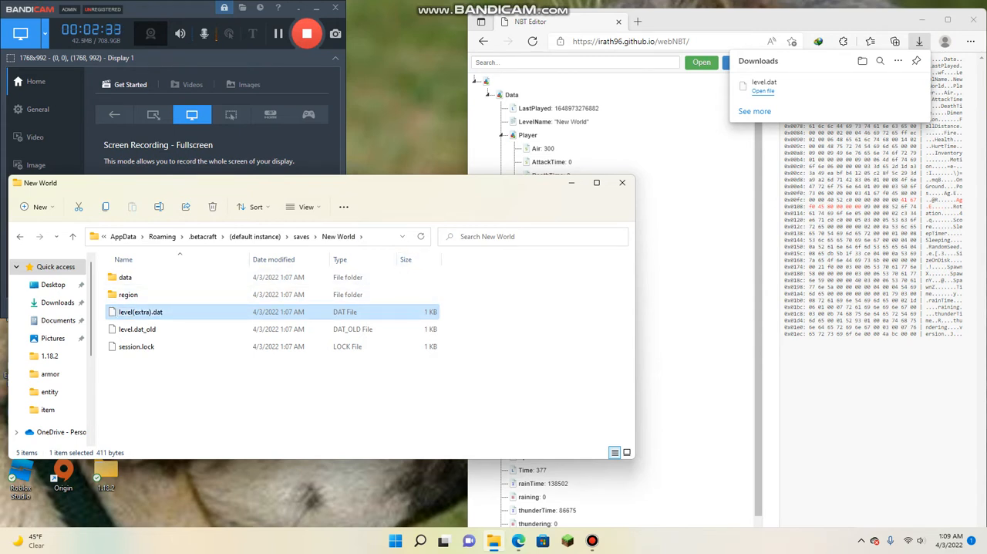
click(501, 135)
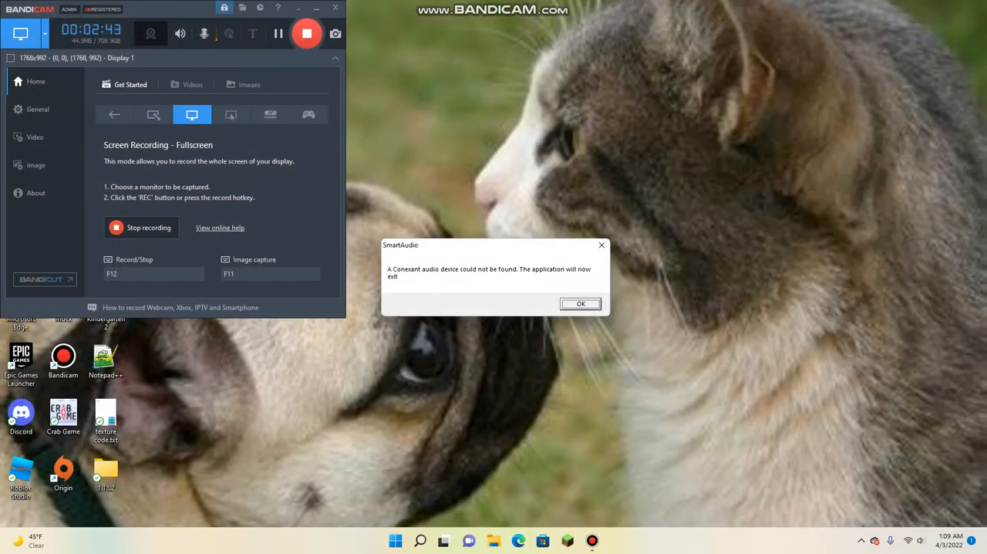
click(580, 303)
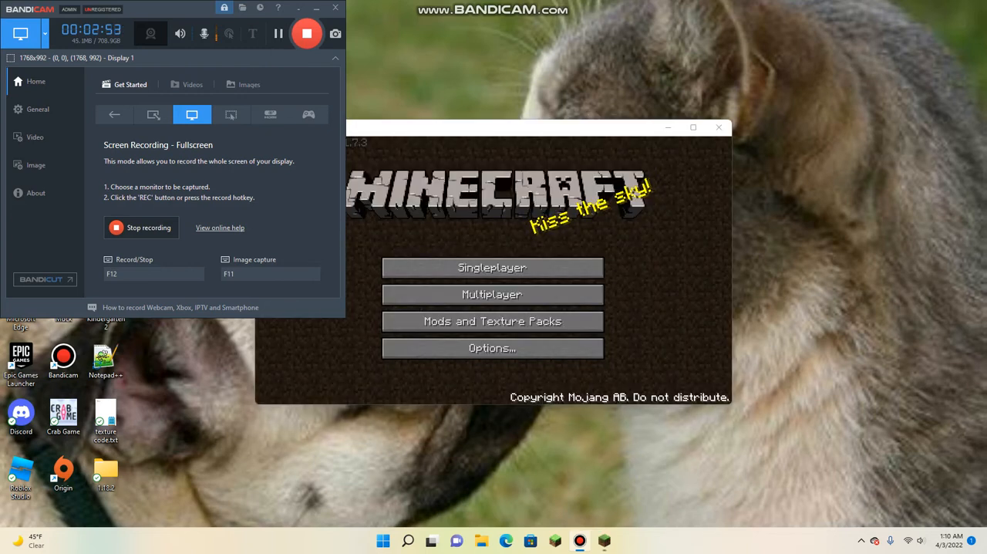
- Load the New World save from Singleplayer and toggle the F3 debug screen
click(492, 267)
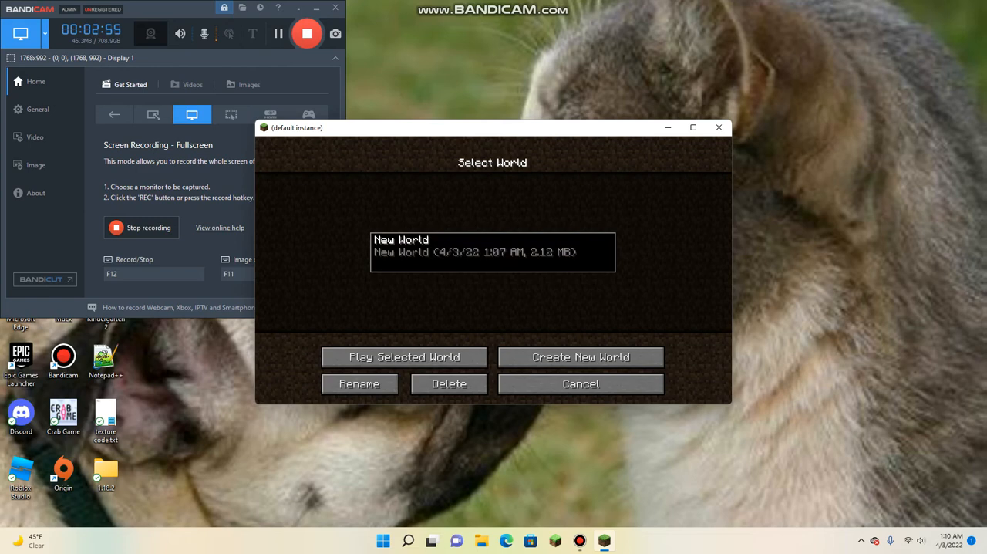
click(404, 356)
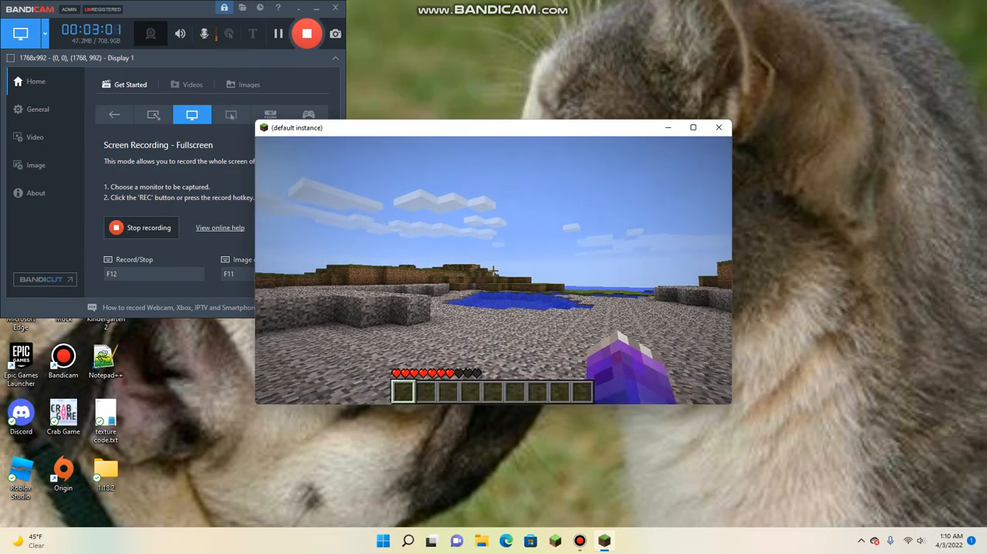
key(F3)
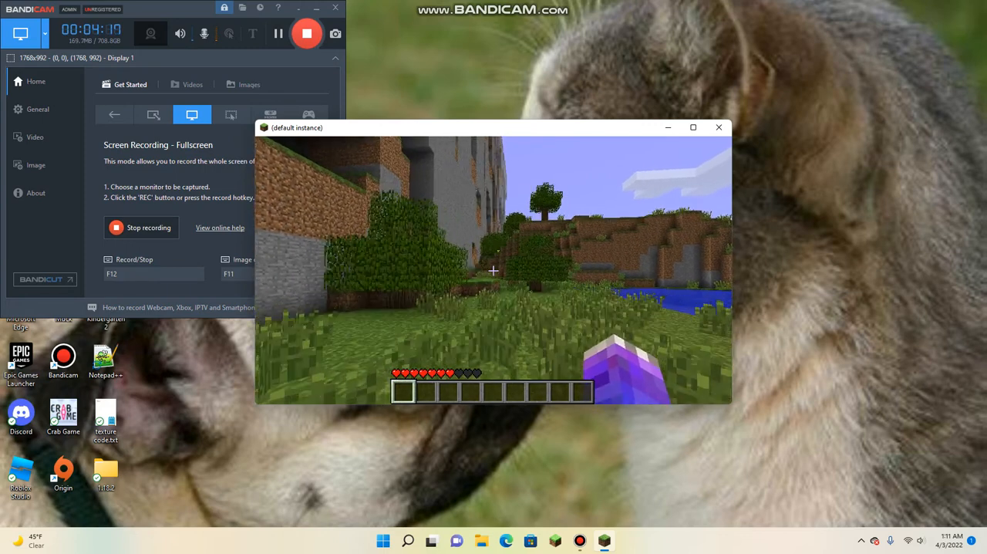
- Save and quit New World, close Minecraft, and dismiss the SmartAudio error
key(Escape)
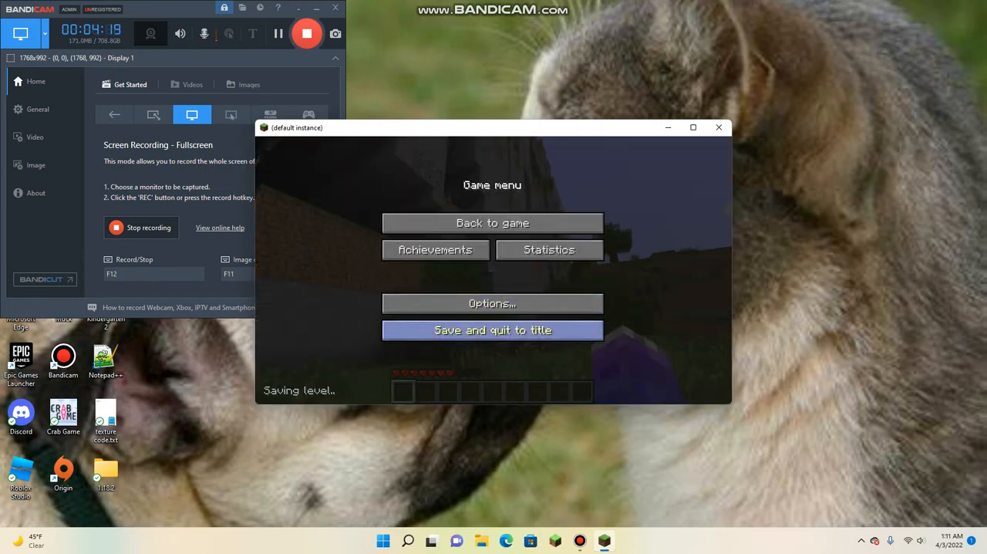
click(491, 330)
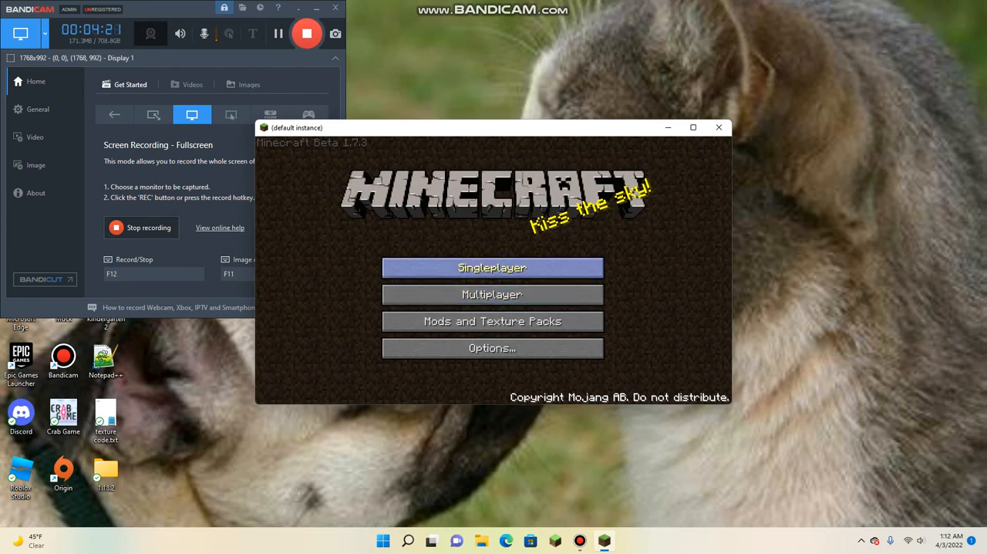
click(492, 268)
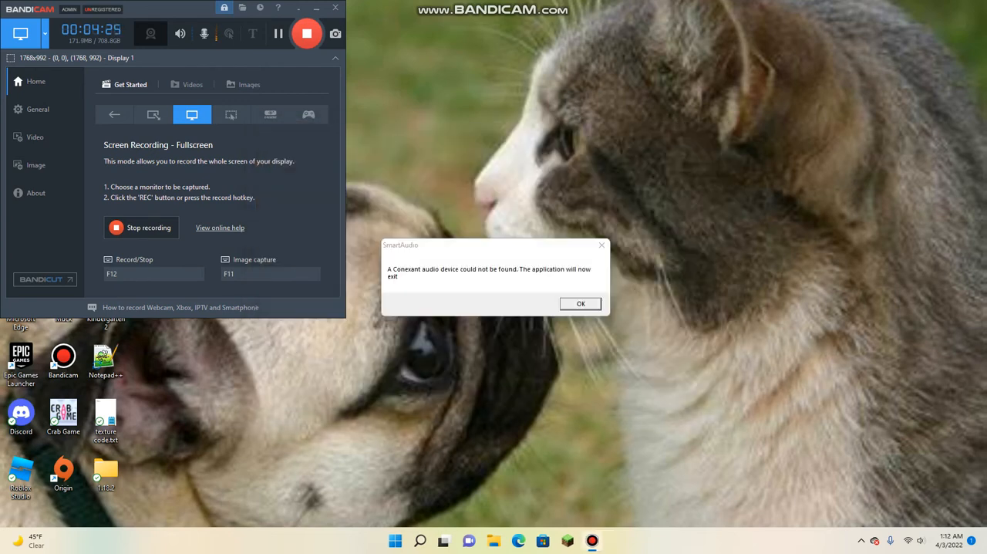
click(581, 303)
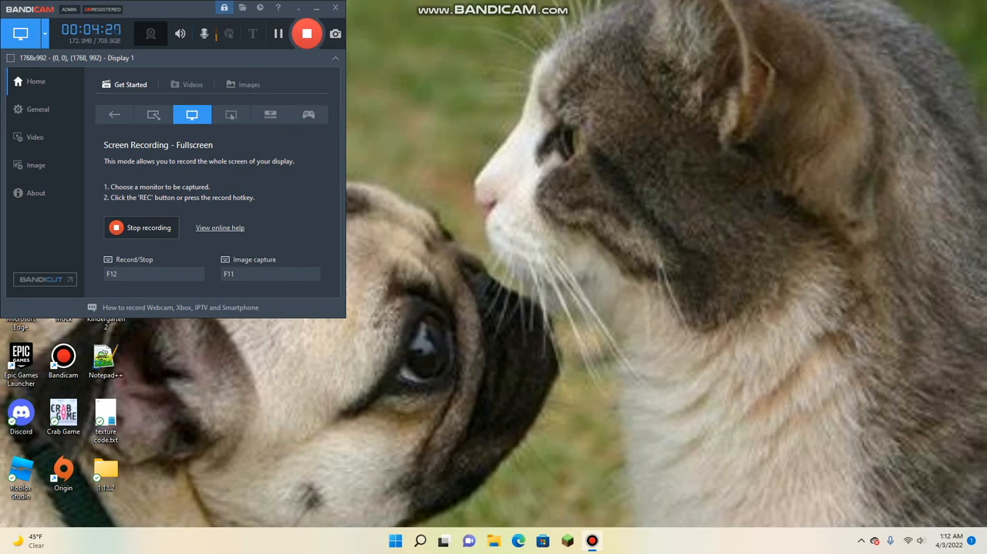